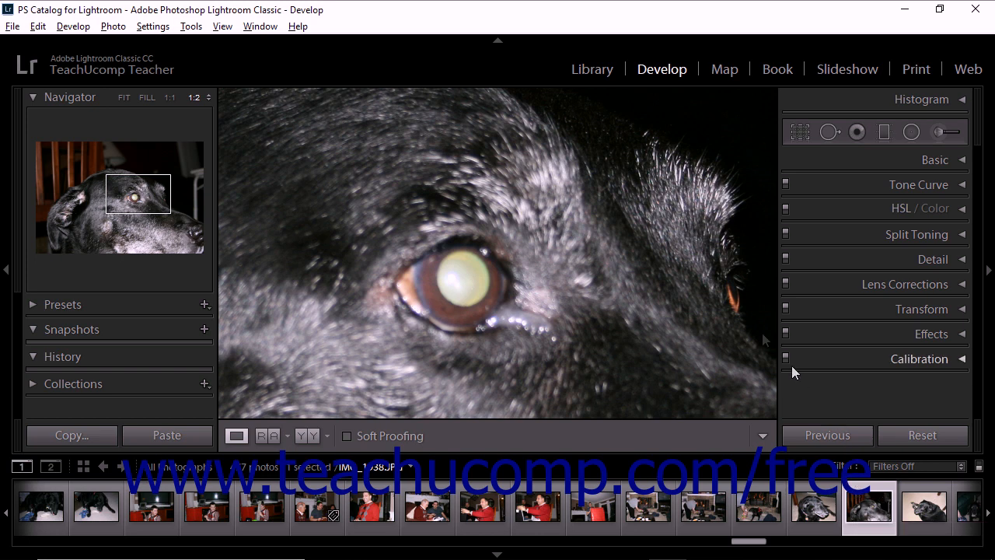
pyautogui.moveTo(713, 300)
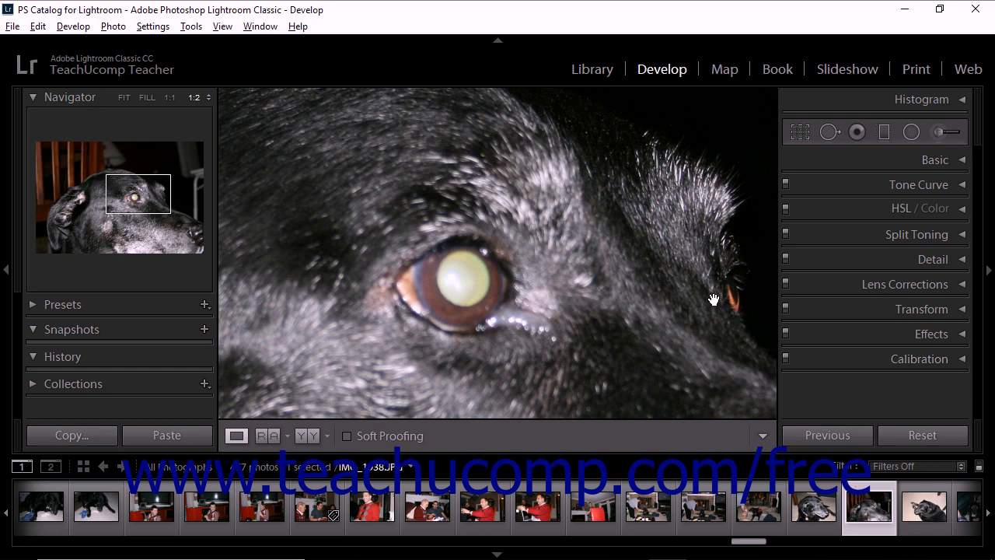
pyautogui.moveTo(609, 232)
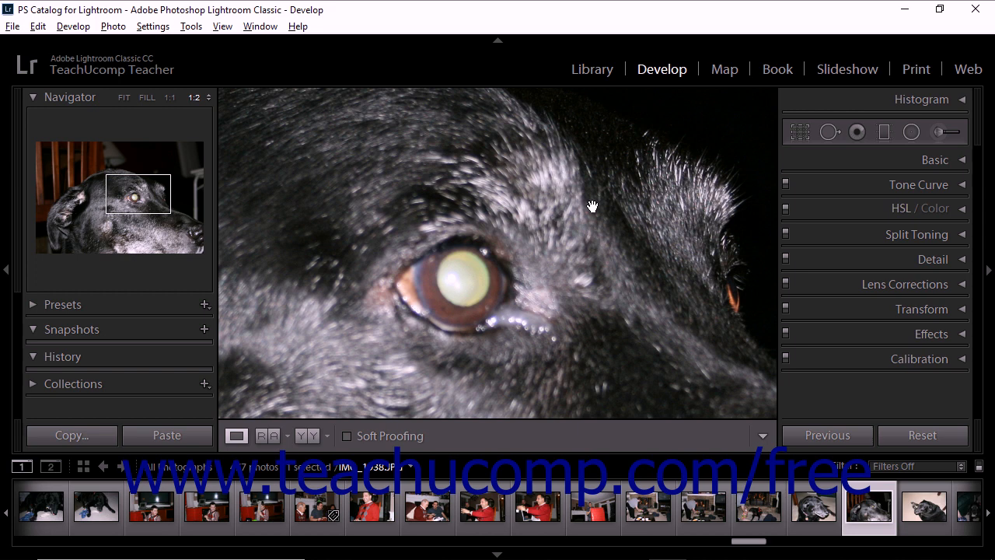
pyautogui.moveTo(592, 205)
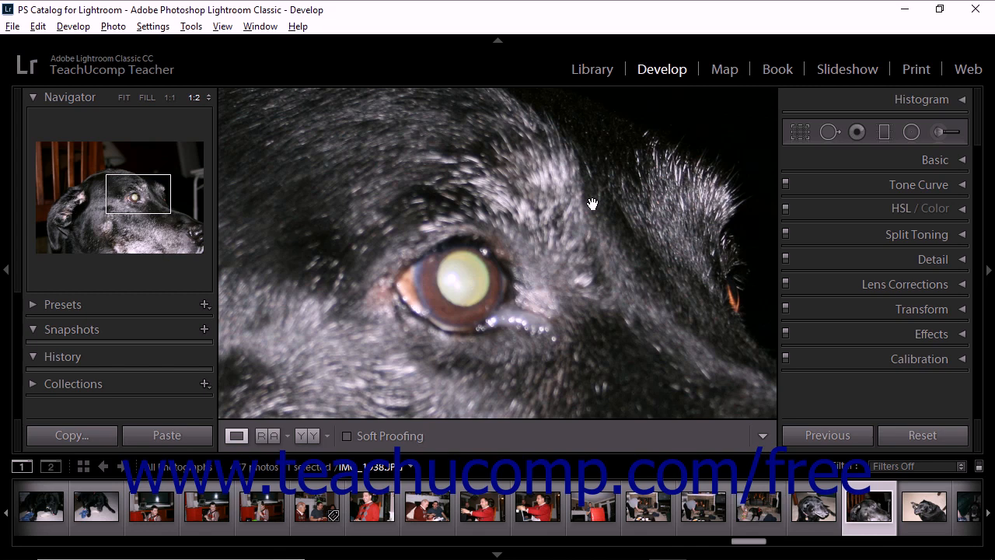
pyautogui.moveTo(856, 131)
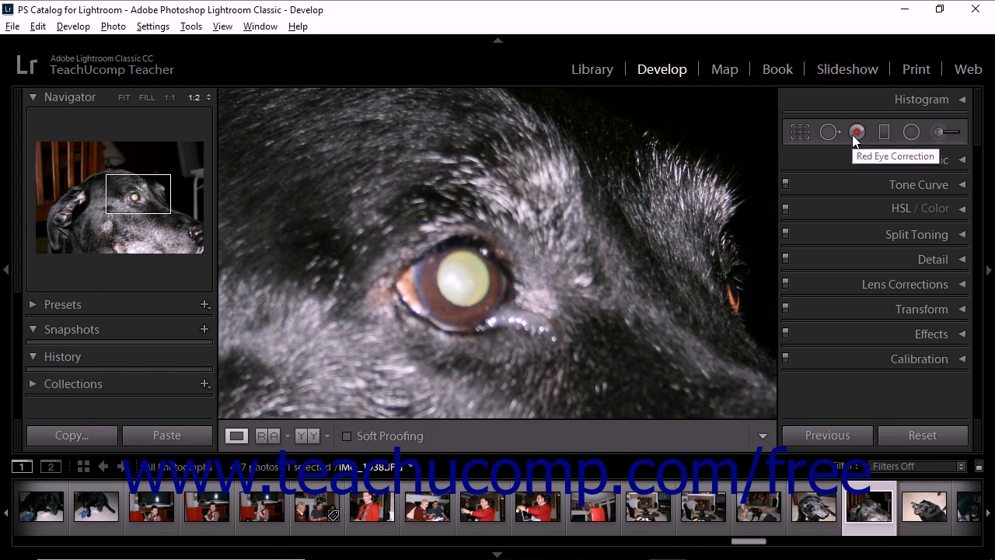
# Activate the Red Eye Correction tool for the close-up dog photo.
pyautogui.click(857, 132)
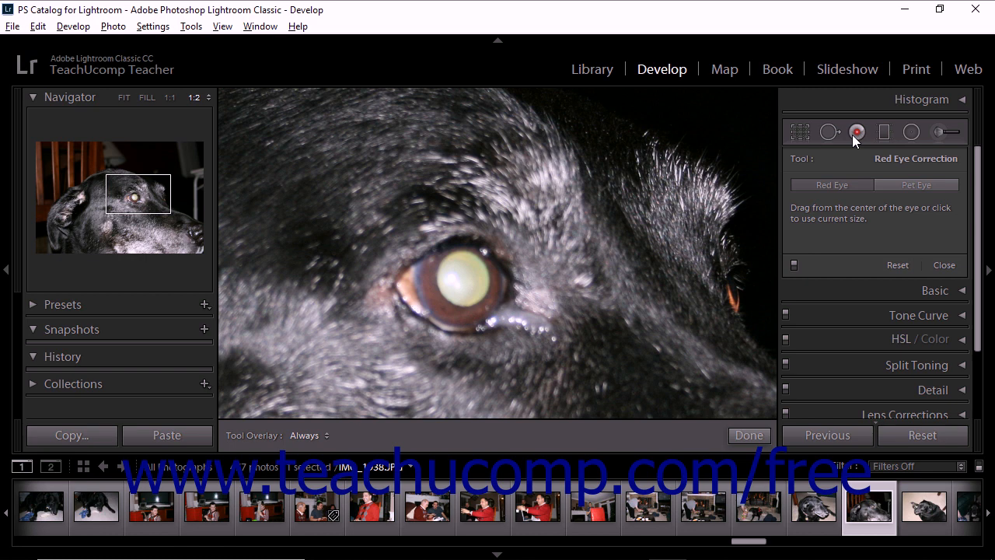
pyautogui.moveTo(859, 185)
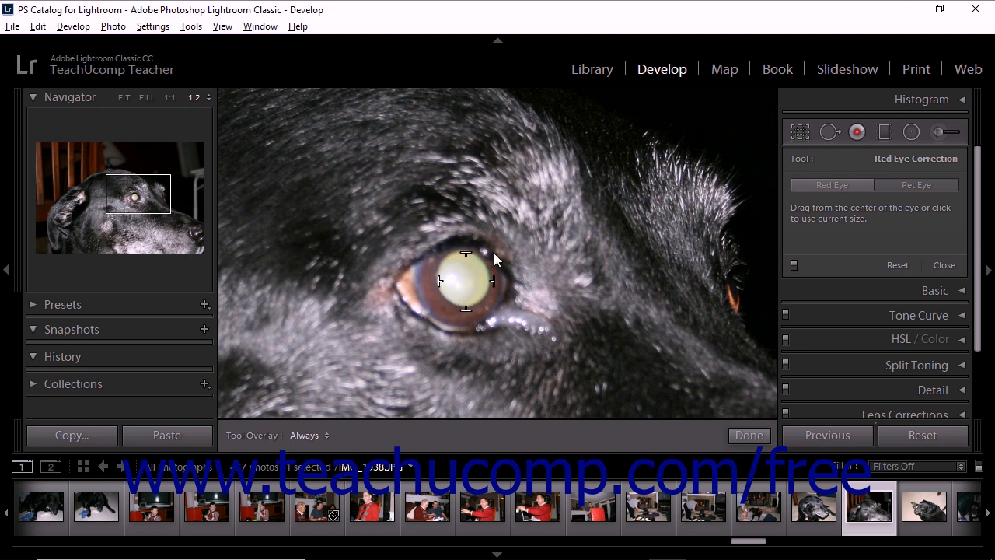
# Apply a Pet Eye correction with catchlight to the dog's glowing eye.
pyautogui.click(458, 280)
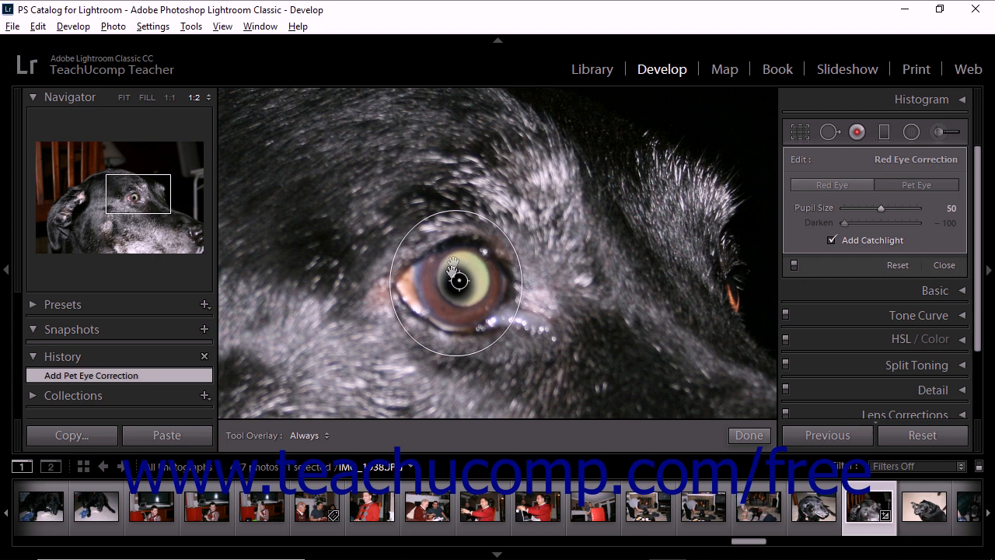
pyautogui.moveTo(476, 215)
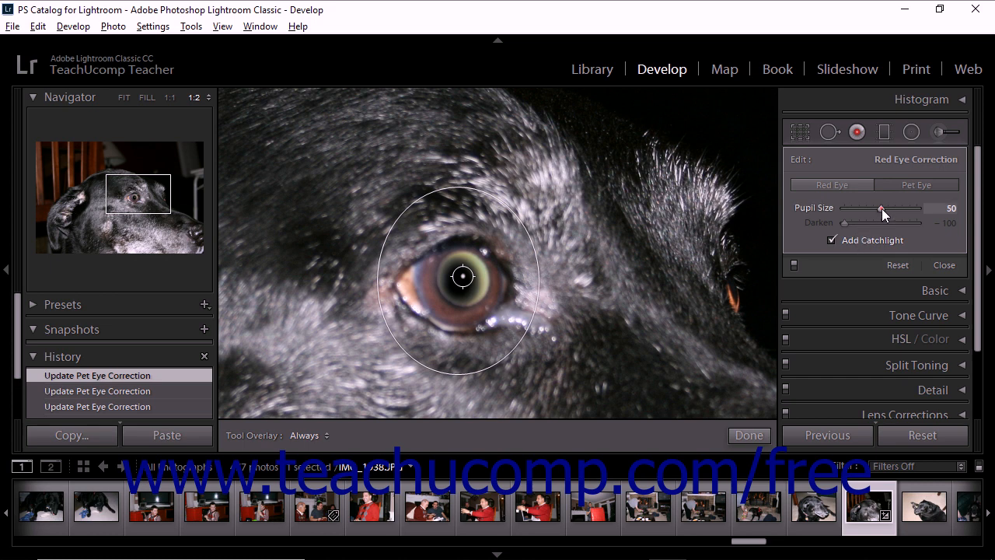
# Set the pet eye pupil size to 66, widen the correction, and close the tool.
pyautogui.moveTo(881, 209); pyautogui.dragTo(890, 208)
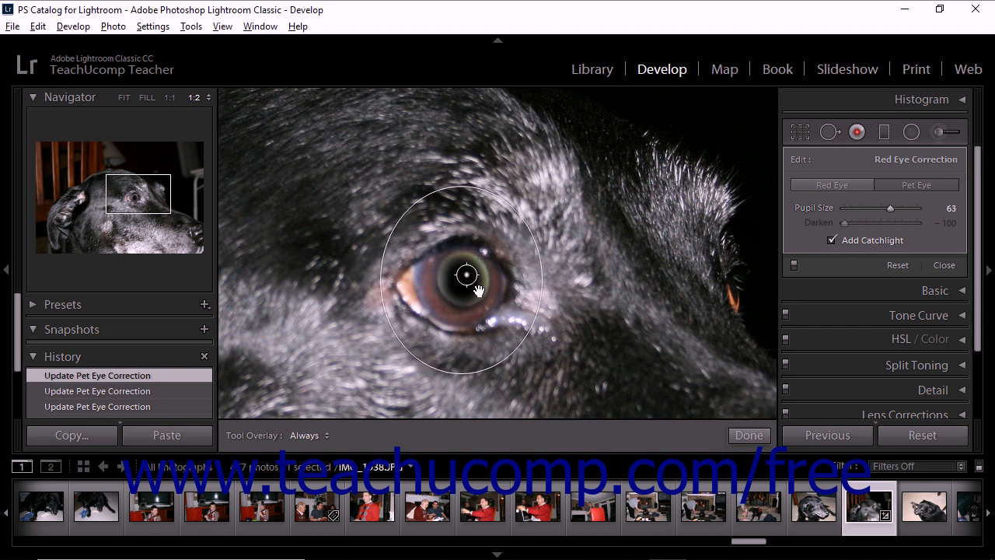
pyautogui.moveTo(890, 208); pyautogui.dragTo(894, 209)
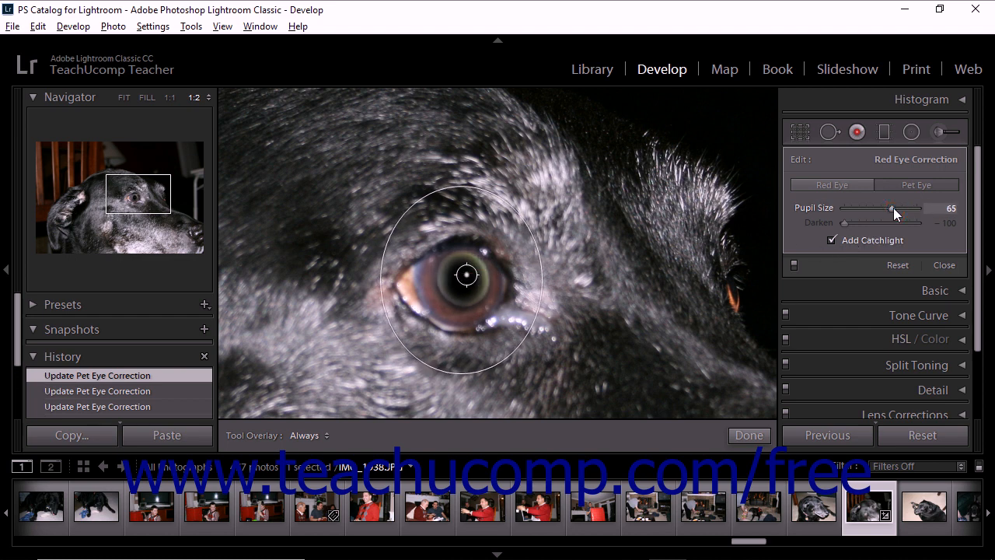
pyautogui.moveTo(891, 208); pyautogui.dragTo(893, 209)
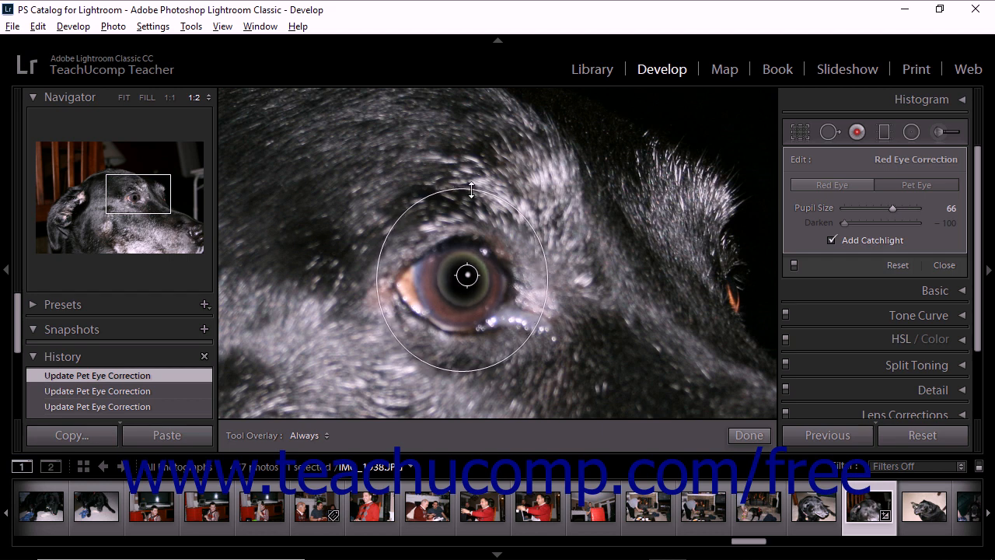
pyautogui.moveTo(472, 358)
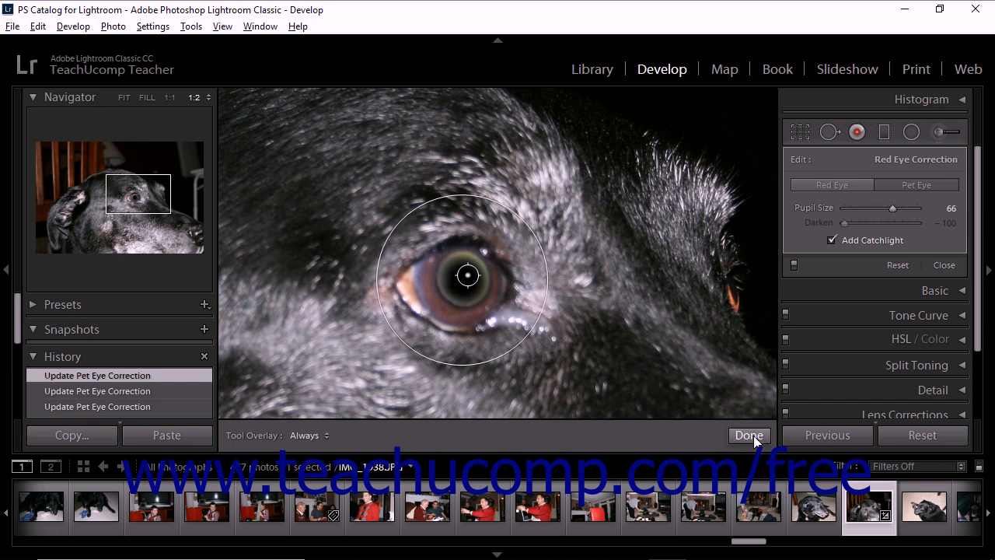
pyautogui.click(748, 434)
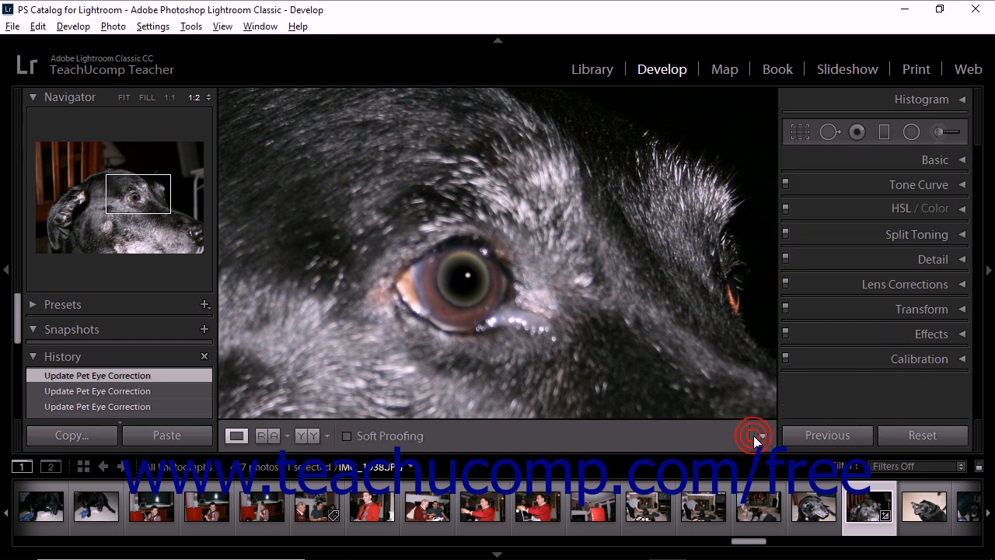